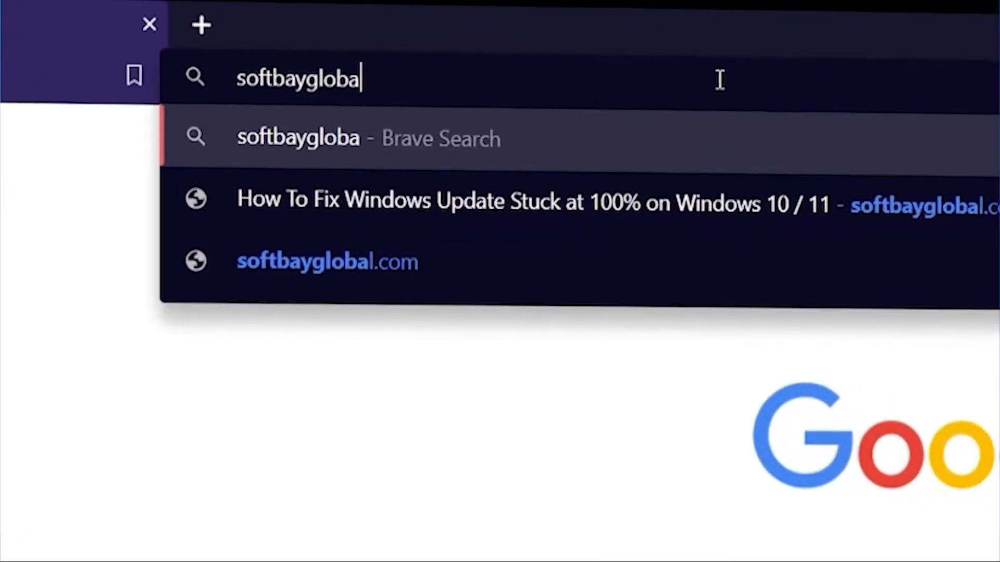
# Step: Load the softbayglobal.com homepage from the address bar suggestion
pyautogui.click(327, 262)
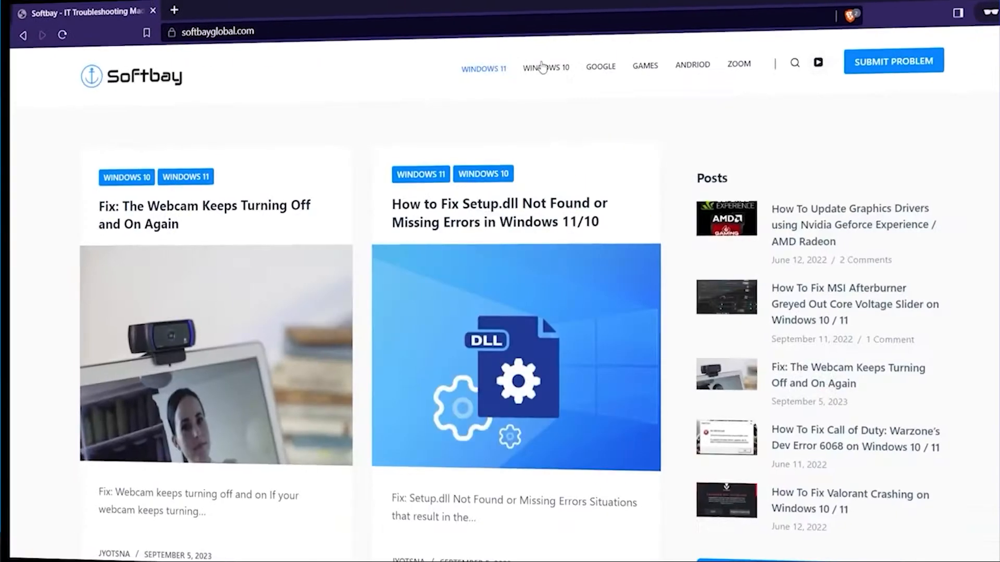
pyautogui.click(894, 60)
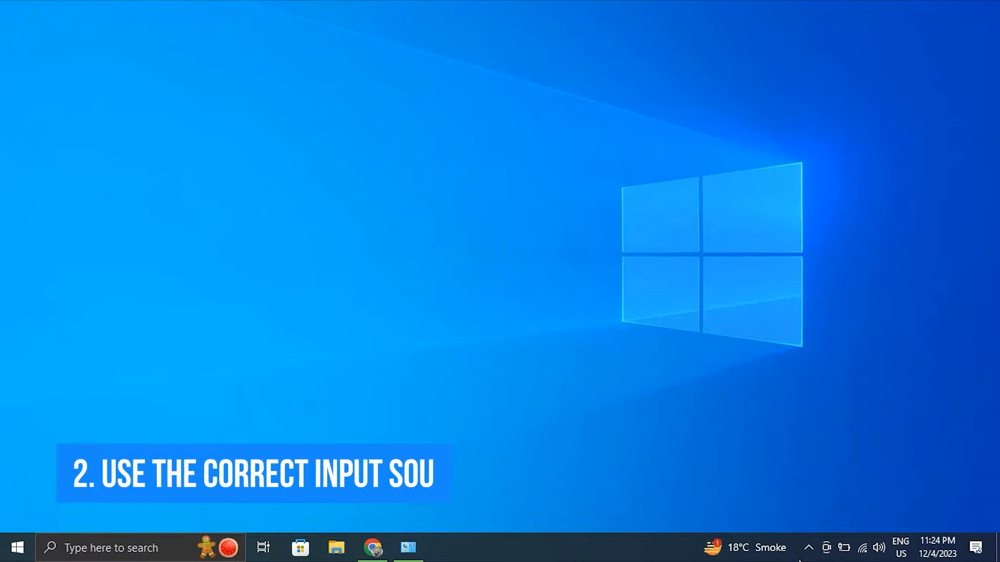
pyautogui.write('RCE')
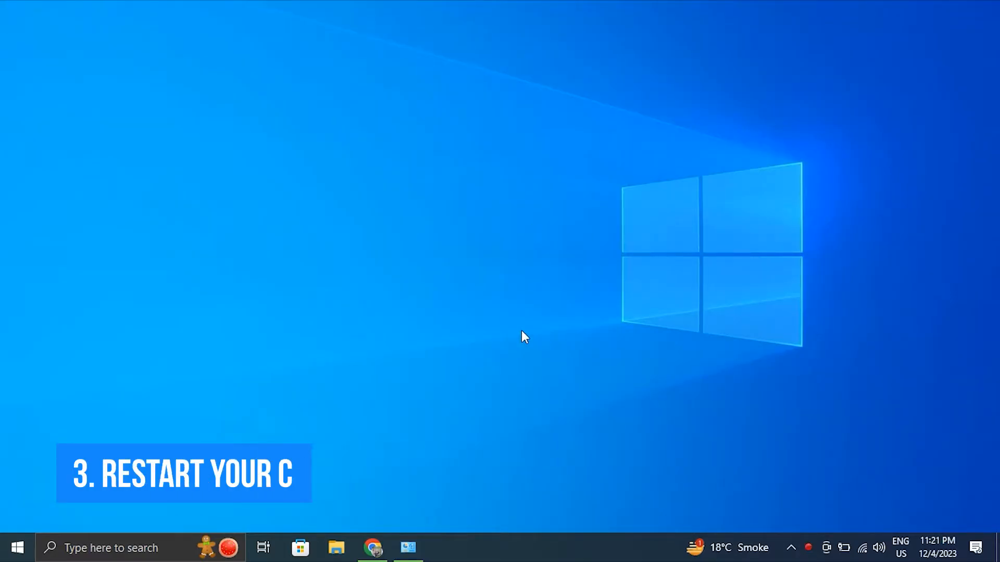
pyautogui.click(17, 546)
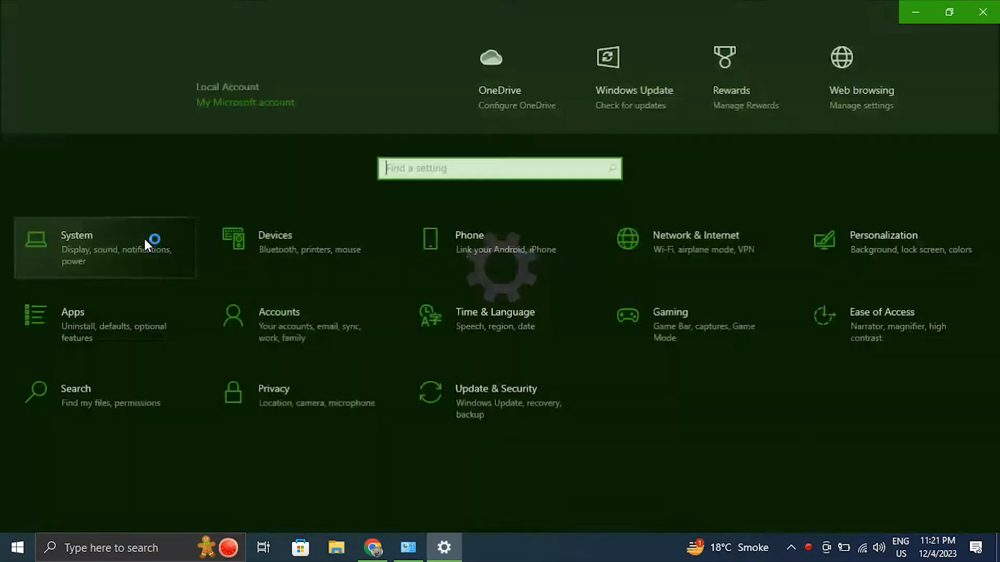
# Step: Run Detect under Multiple displays on the System > Display page
pyautogui.click(104, 248)
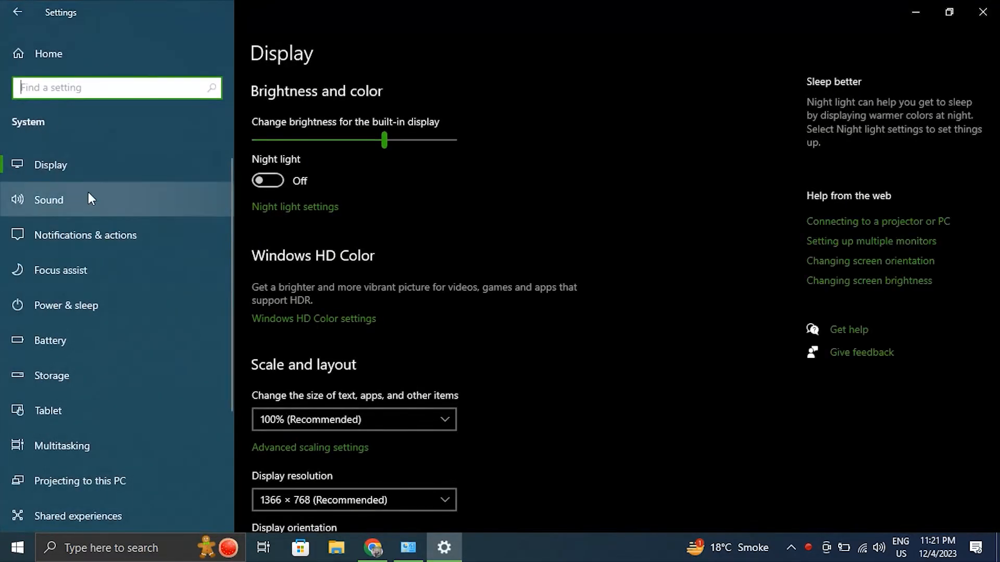
pyautogui.moveTo(110, 172)
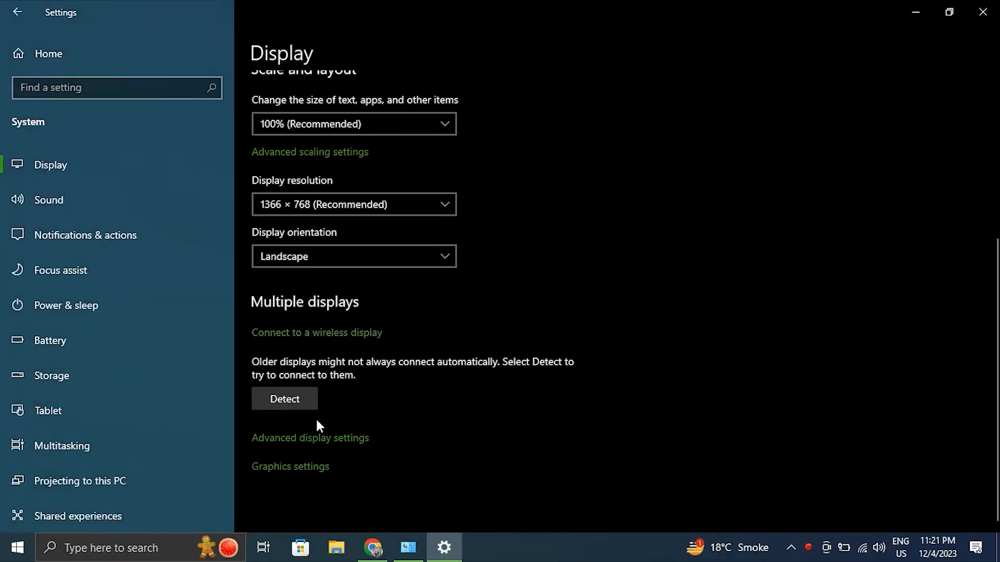
pyautogui.click(284, 399)
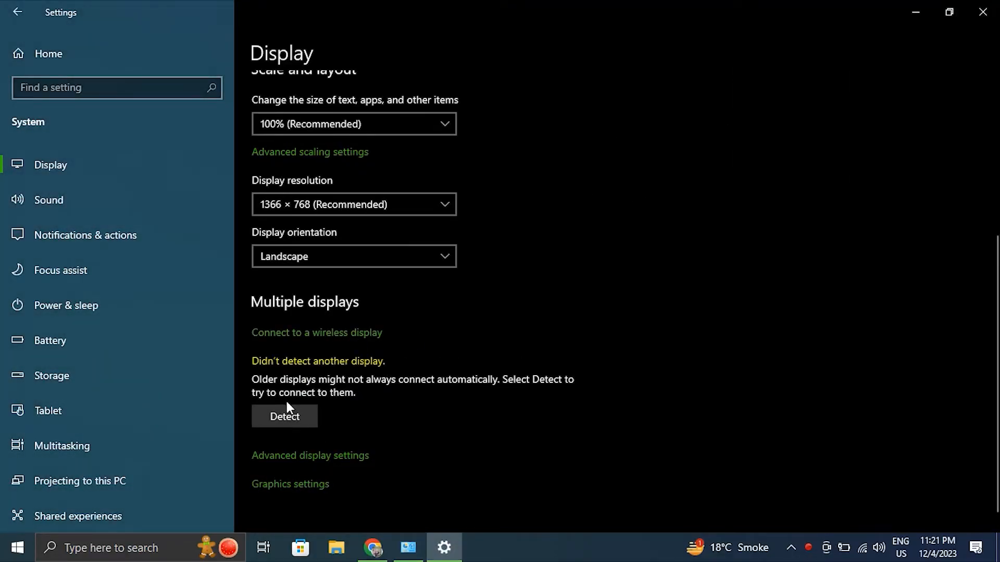
pyautogui.moveTo(313, 418)
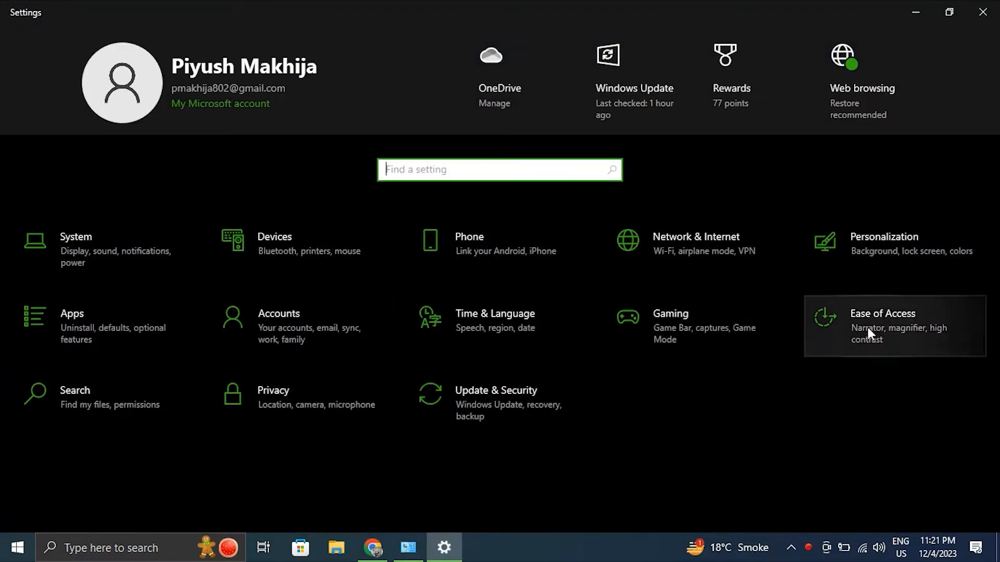
pyautogui.moveTo(256, 337)
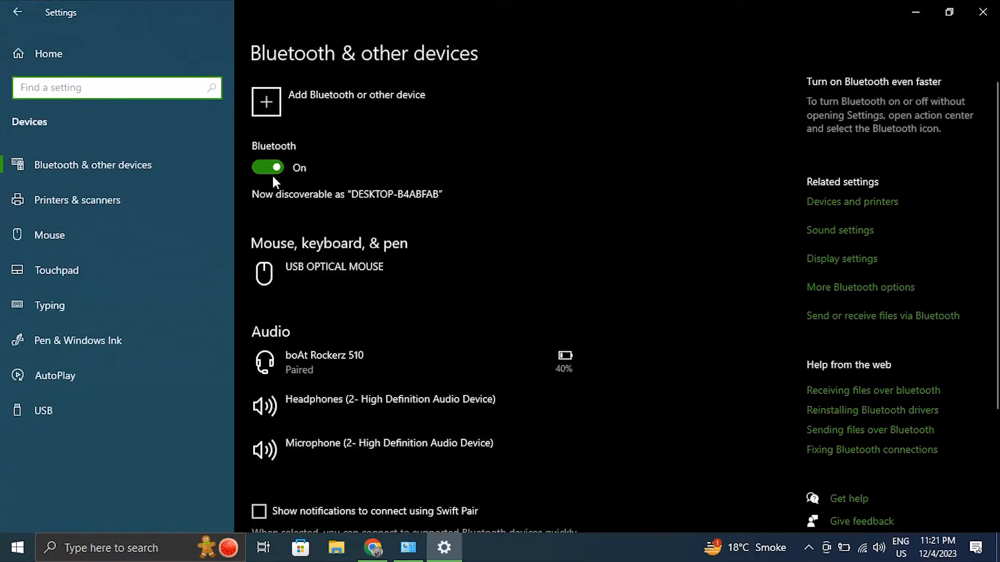
pyautogui.moveTo(296, 106)
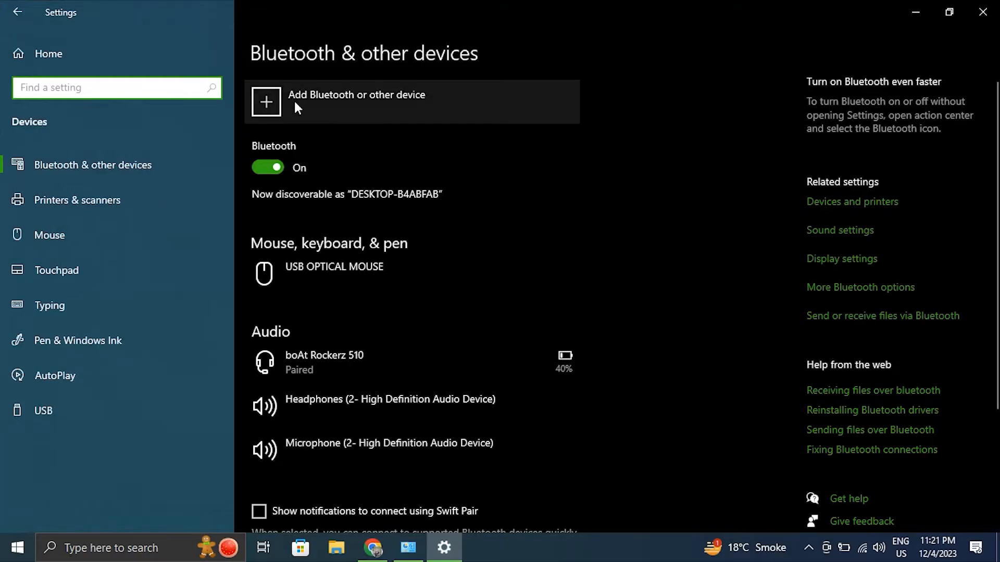
# Step: Add a device from Devices settings, choosing Wireless display or dock
pyautogui.click(265, 102)
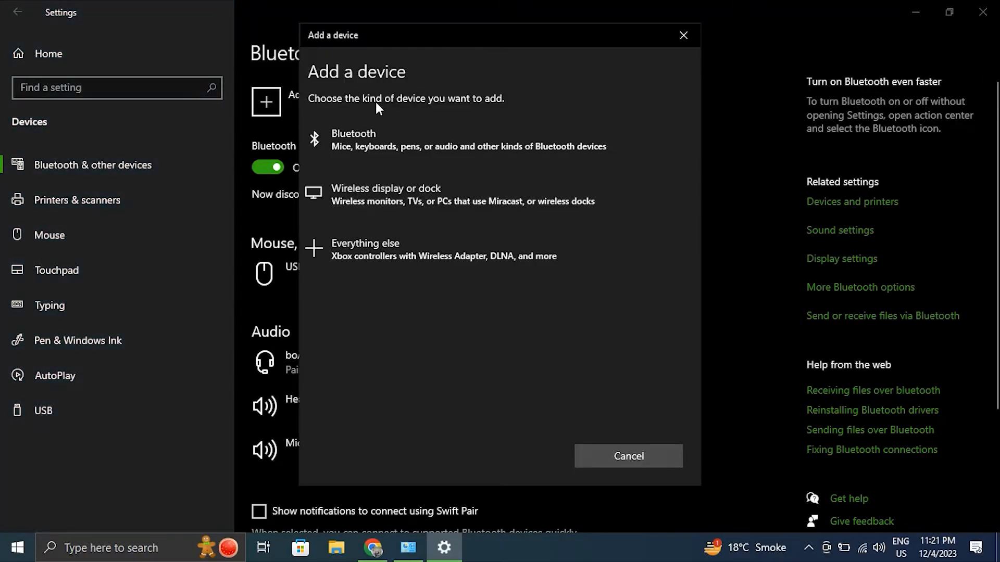
pyautogui.click(354, 140)
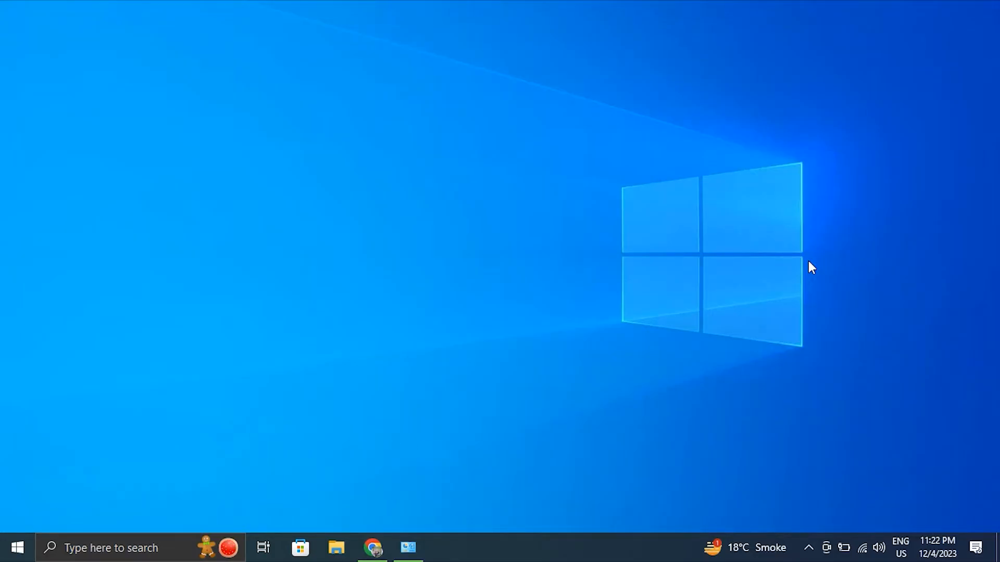
pyautogui.press('Win+P')
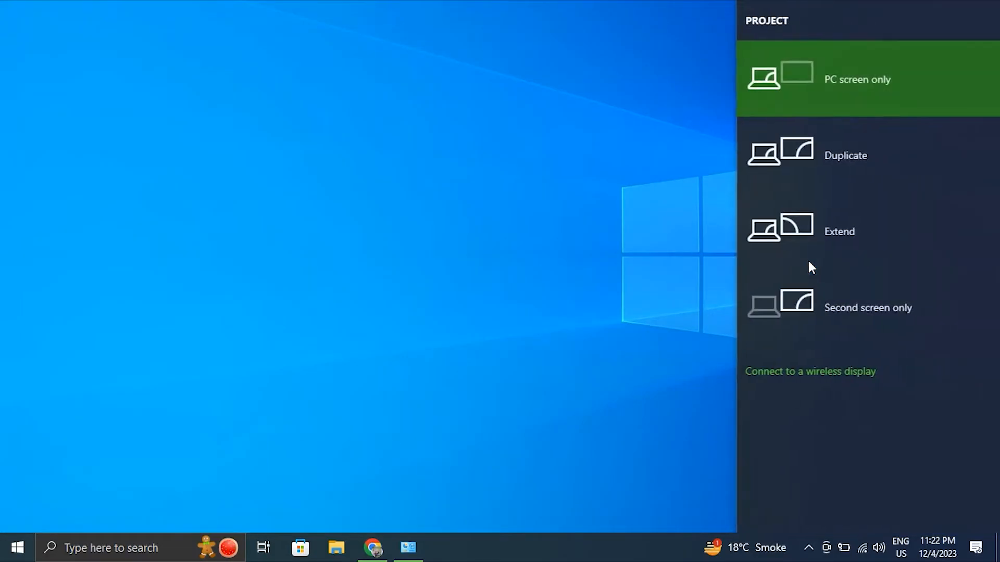
pyautogui.moveTo(927, 225)
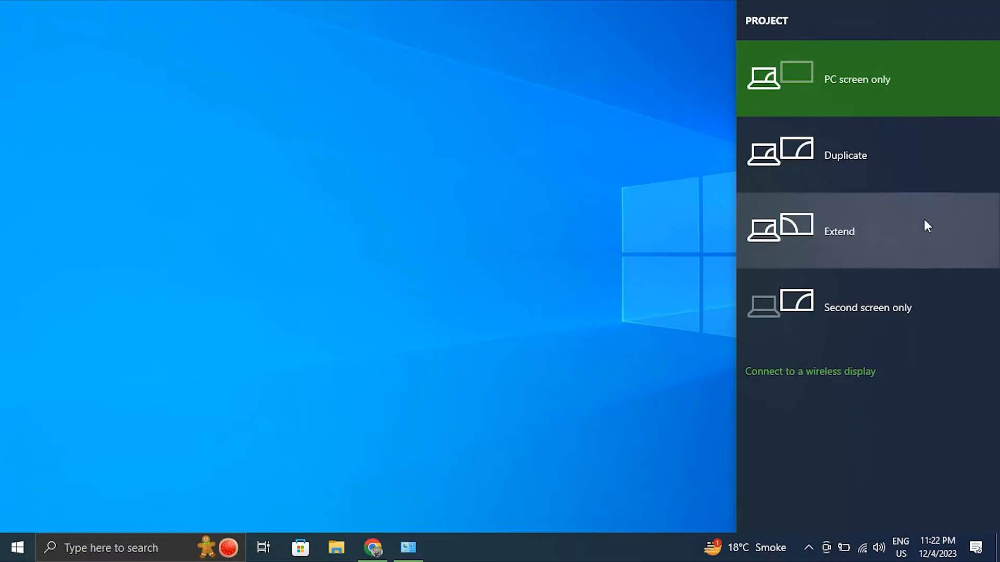
pyautogui.moveTo(890, 163)
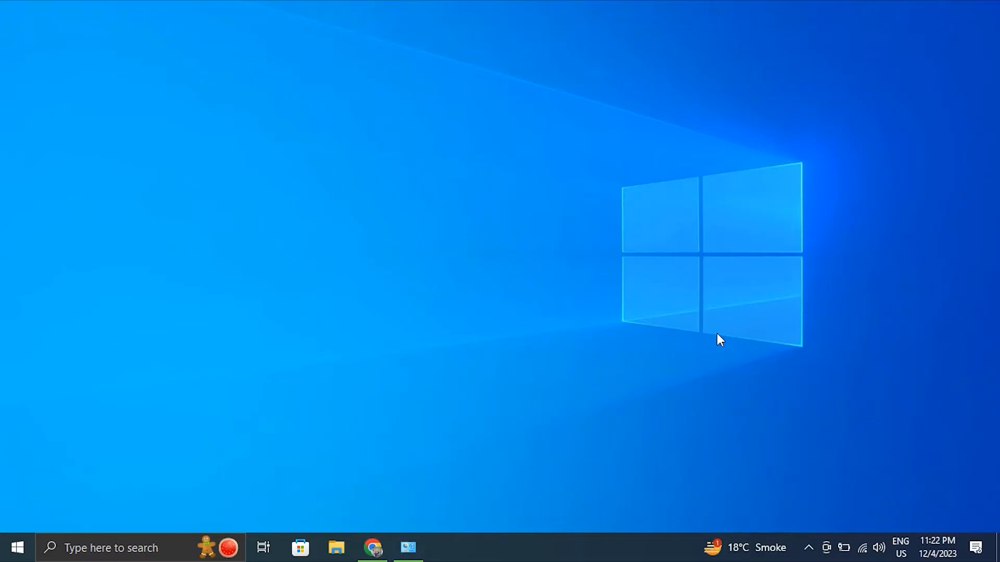
# Step: Launch Device Manager via the Run dialog with devmgmt.msc
pyautogui.press('Win+r')
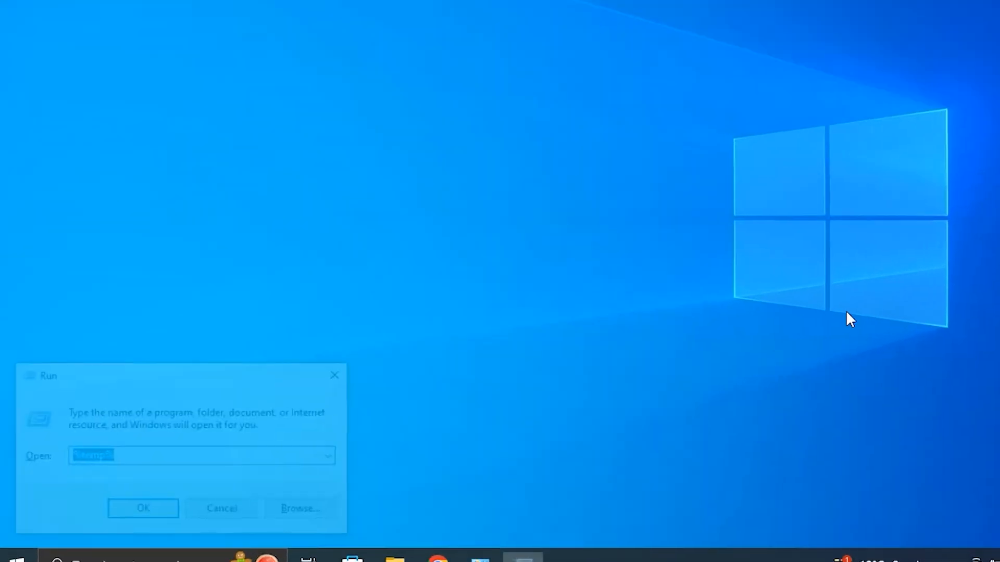
pyautogui.write('DEV')
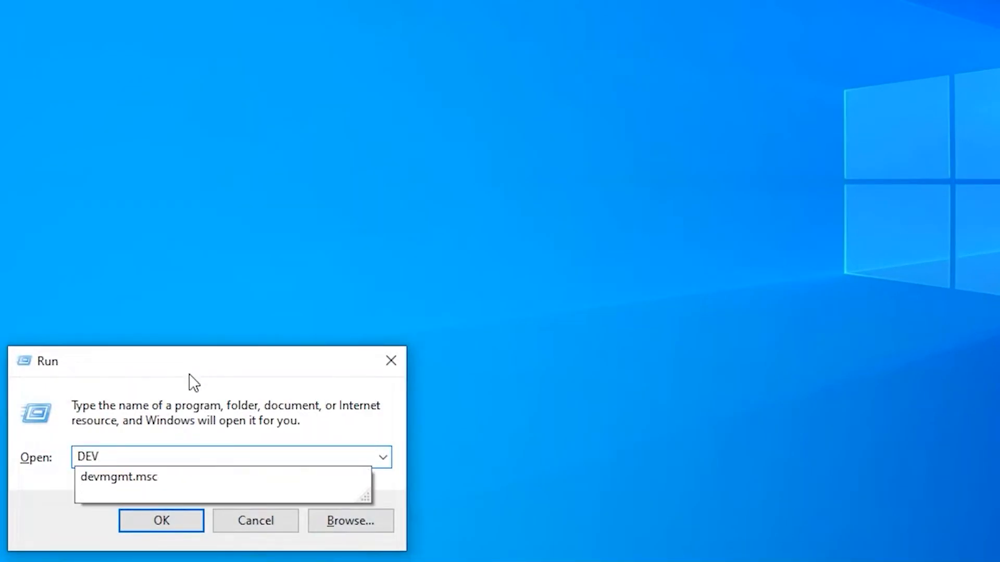
pyautogui.click(116, 477)
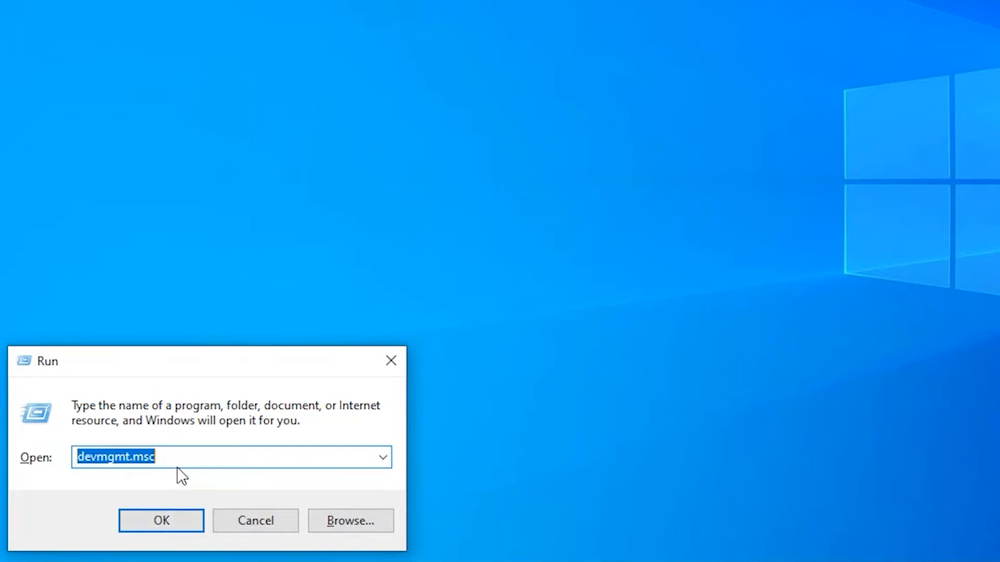
pyautogui.click(160, 521)
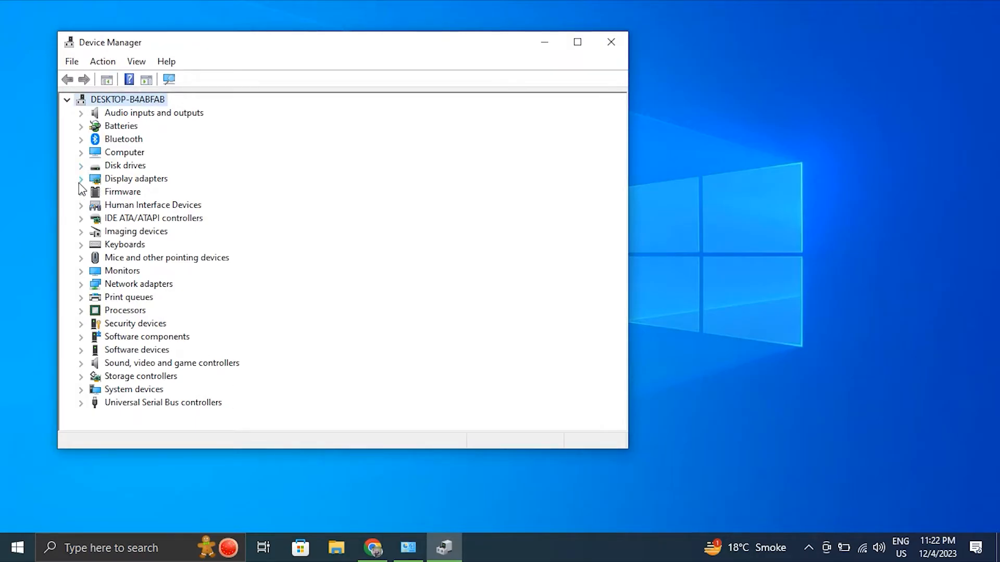
# Step: Expand Display adapters and uninstall the NVIDIA GeForce 920MX adapter
pyautogui.click(80, 179)
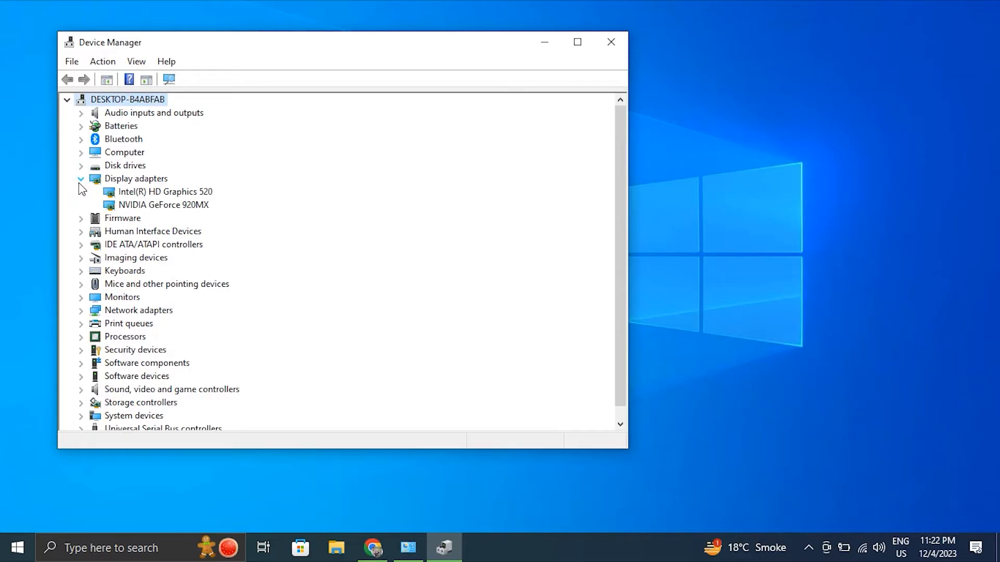
pyautogui.rightClick(162, 204)
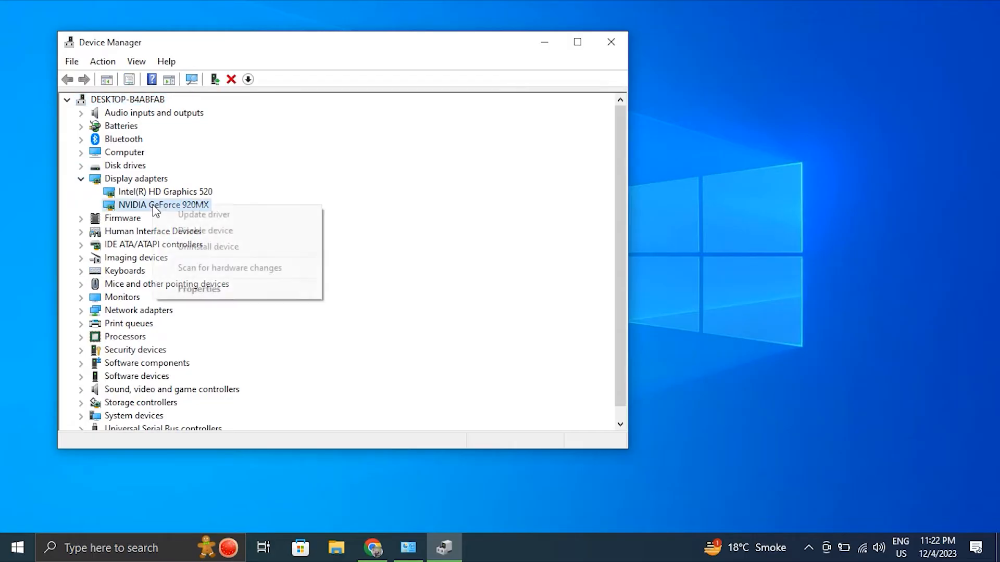
pyautogui.click(204, 246)
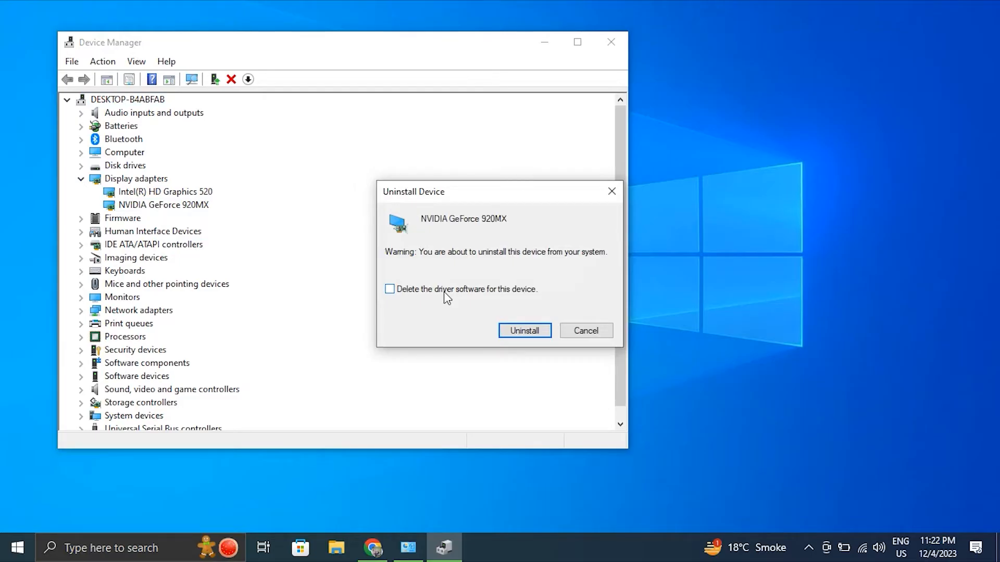
pyautogui.click(102, 62)
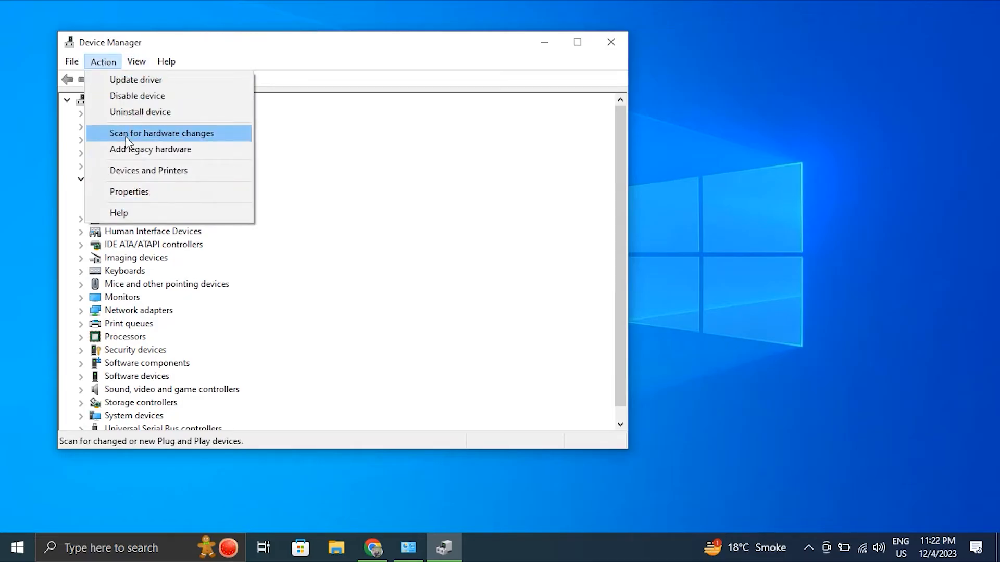
# Step: Select the NVIDIA GeForce 920MX and check the Start menu power options for a restart
pyautogui.click(161, 133)
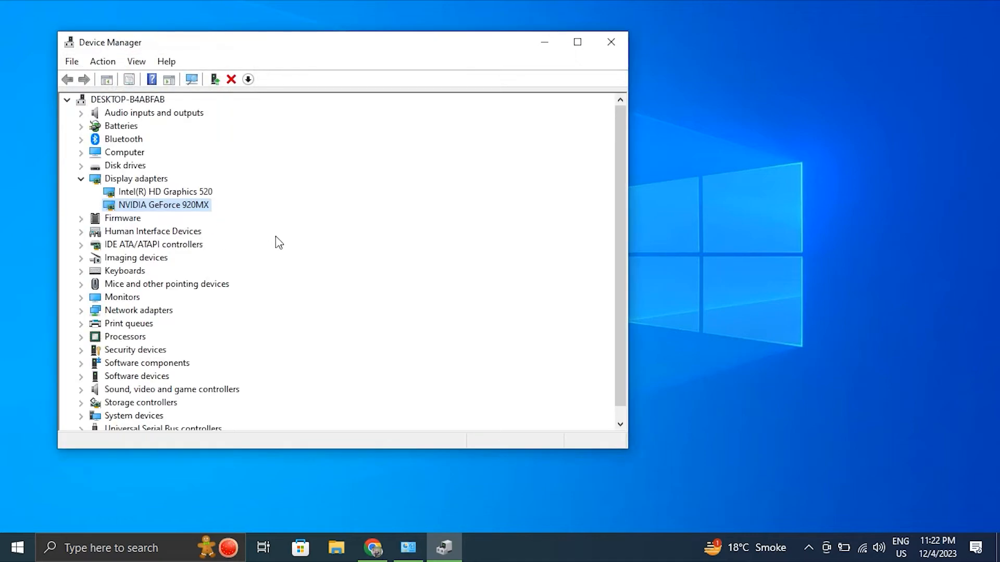
pyautogui.click(19, 548)
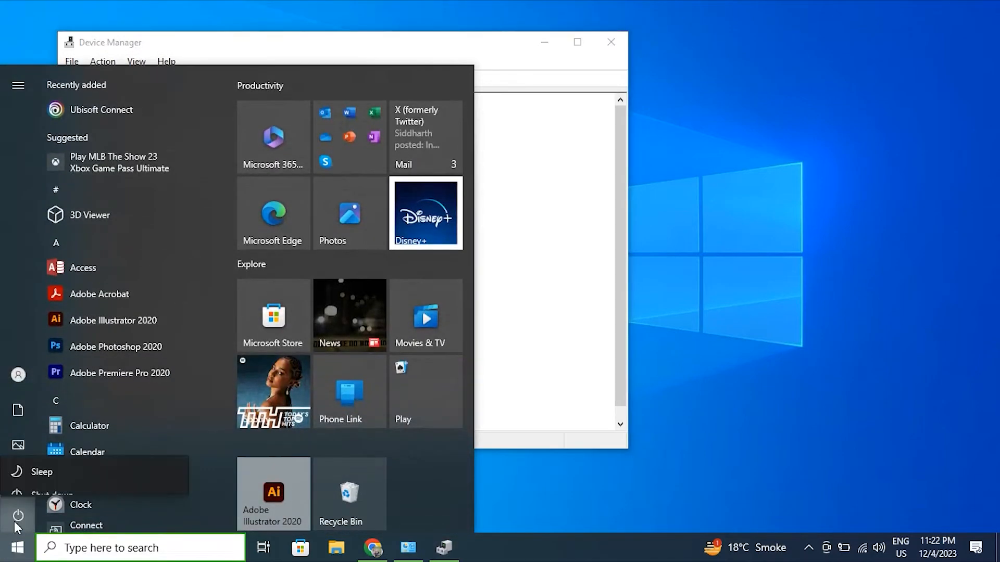
pyautogui.click(352, 312)
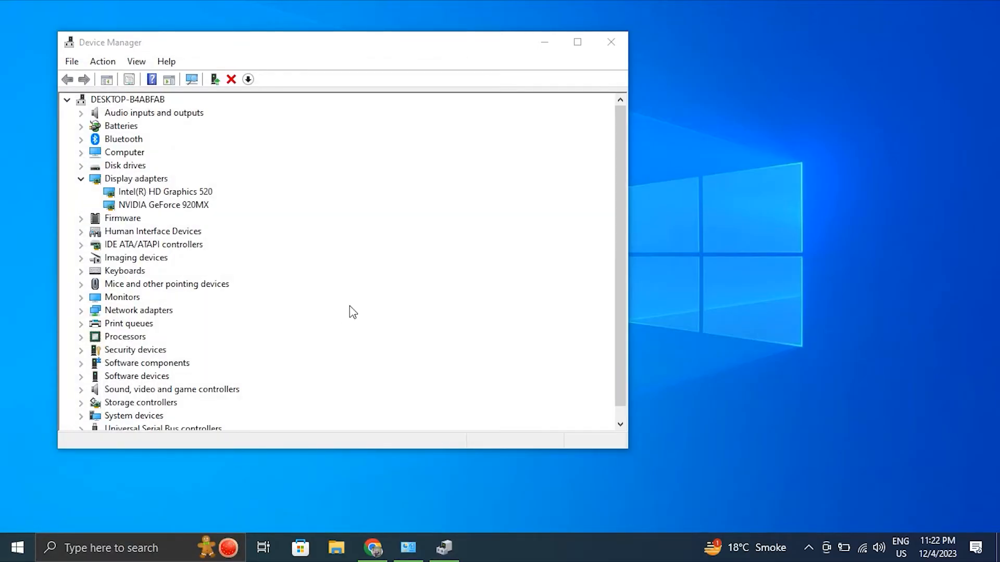
# Step: Update the NVIDIA GeForce 920MX driver by searching automatically, then return to the choices
pyautogui.click(162, 206)
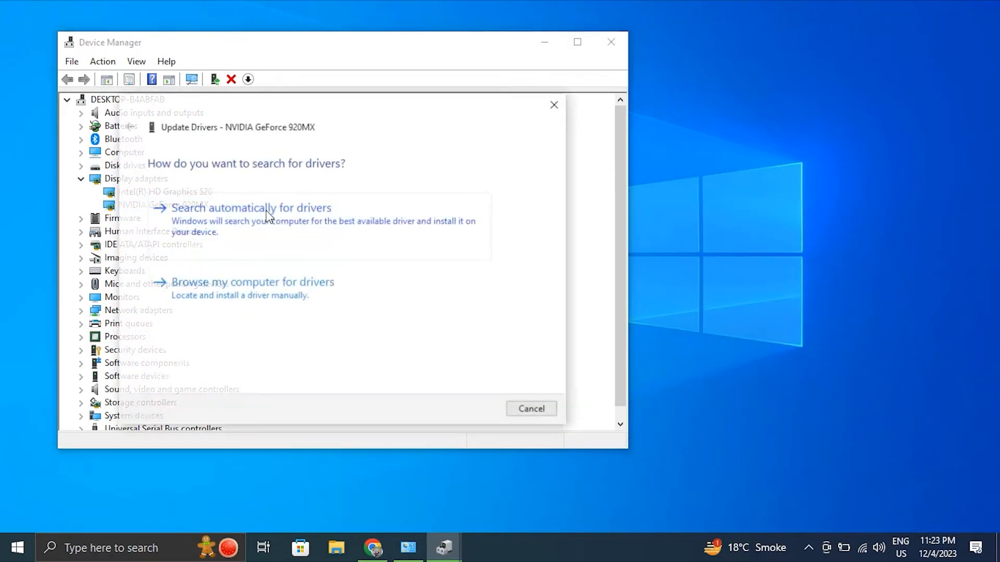
pyautogui.click(250, 208)
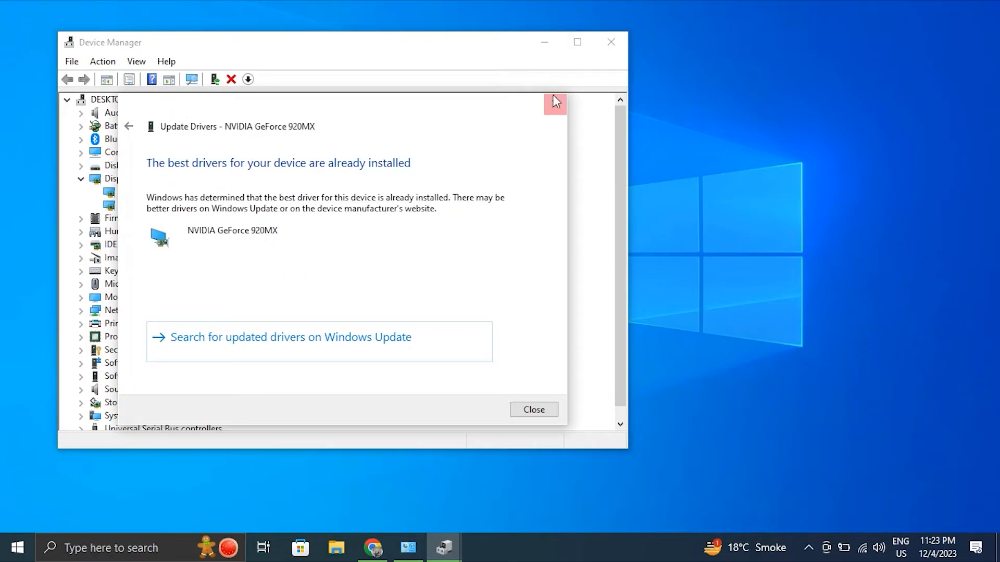
pyautogui.click(534, 410)
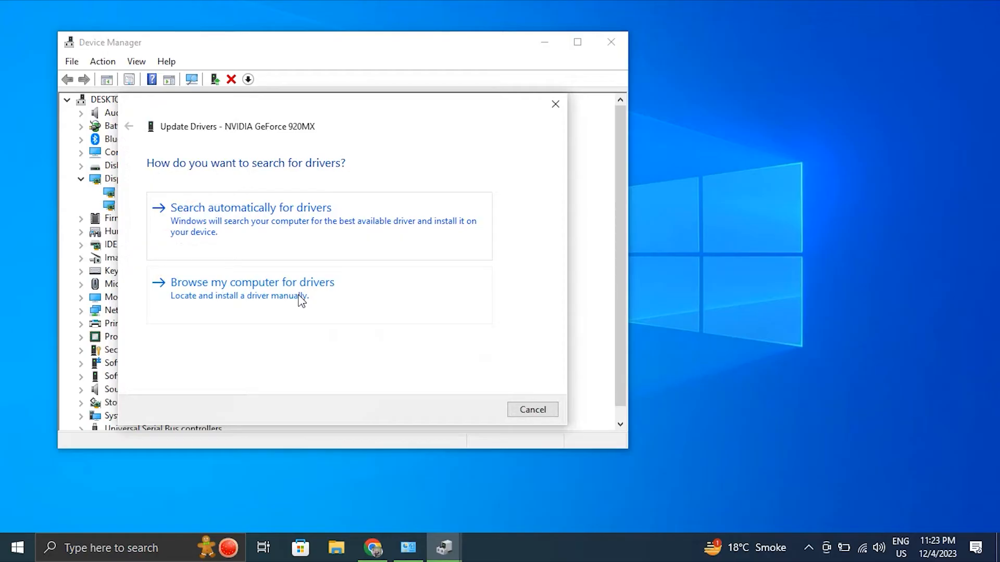
# Step: Continue the driver update by browsing the computer for driver files
pyautogui.click(252, 283)
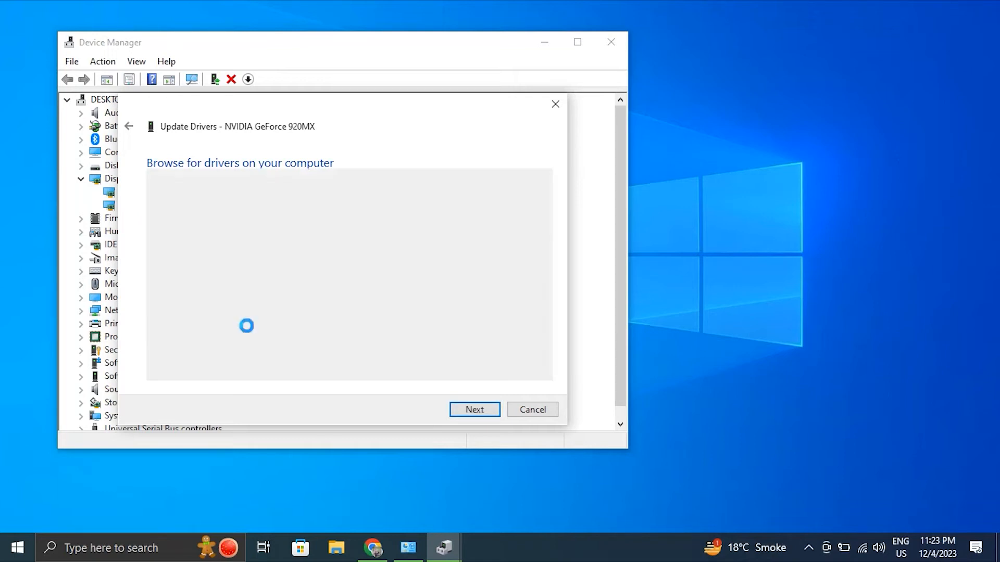
pyautogui.click(475, 409)
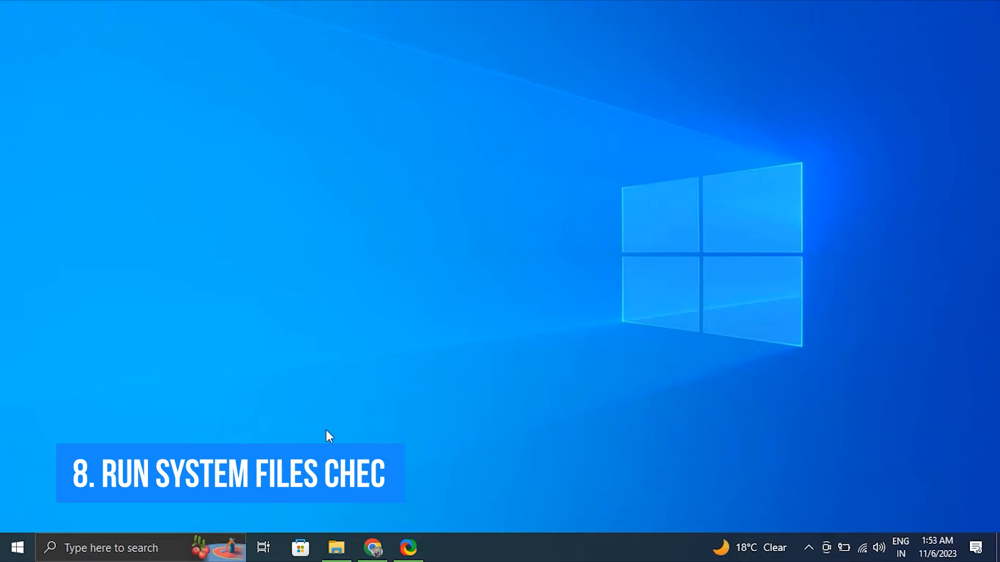
# Step: Run DISM /Online /Cleanup-Image /CheckHealth in an administrator Command Prompt
pyautogui.write('Control Panel')
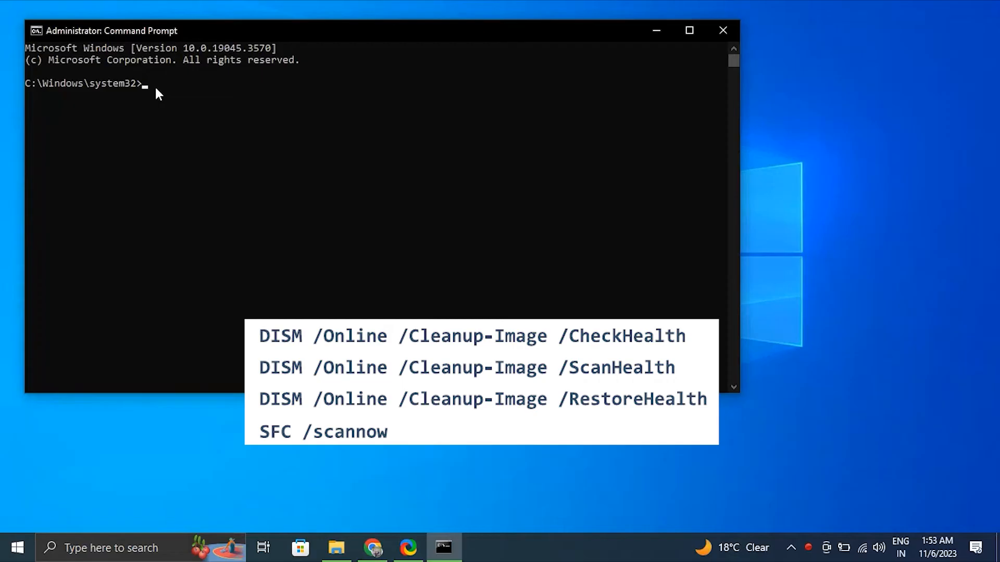
pyautogui.write('DISM /Online /Cleanup-Image /CheckHealth')
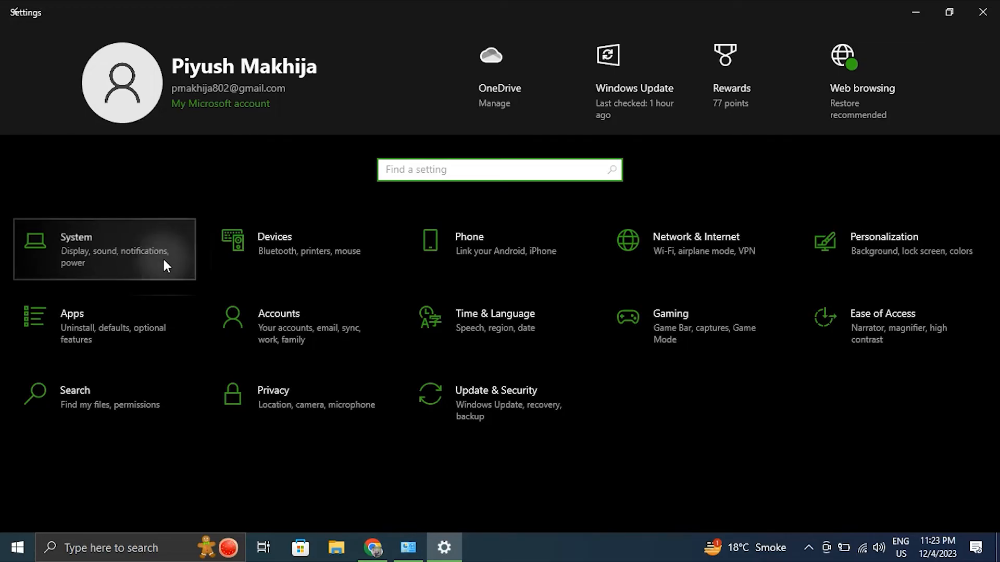
# Step: Review the internal display's 59.973 Hz refresh rate in Advanced display settings
pyautogui.click(79, 248)
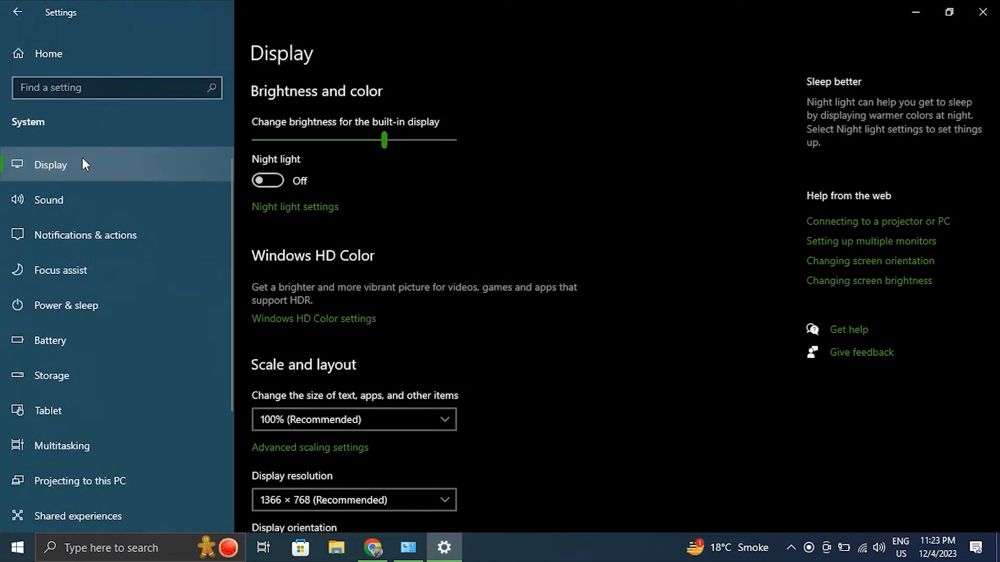
pyautogui.scroll(-3)
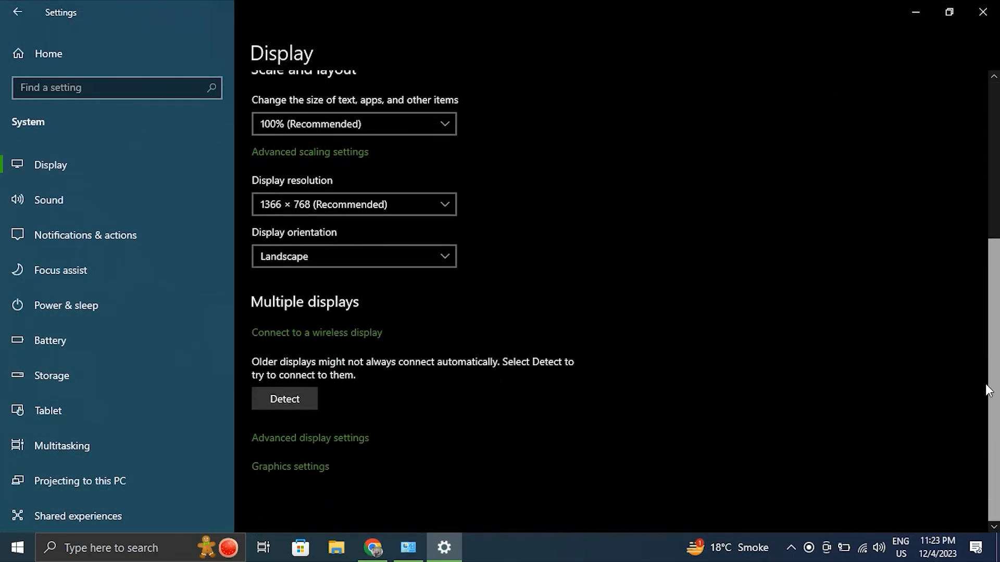
pyautogui.click(310, 437)
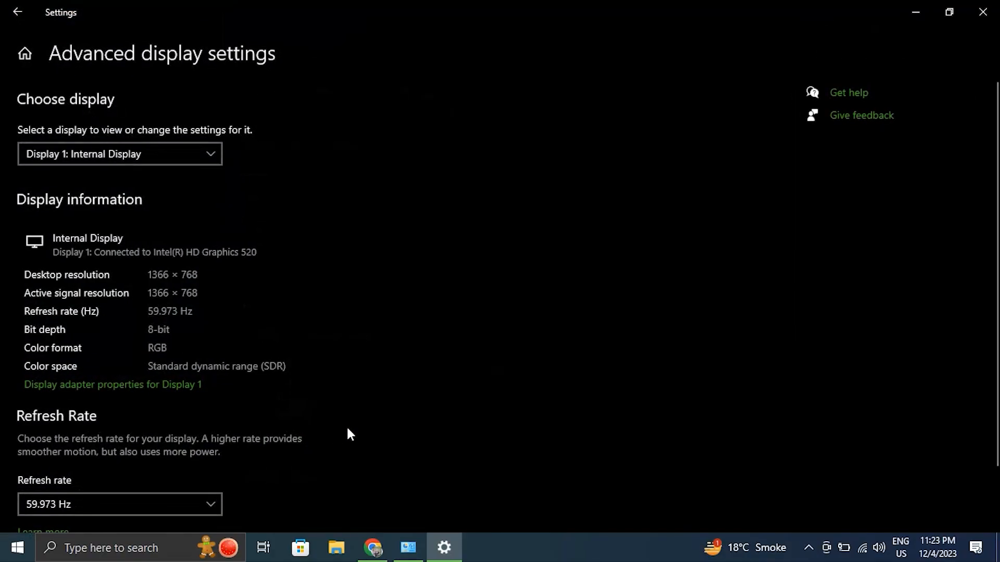
pyautogui.moveTo(356, 378)
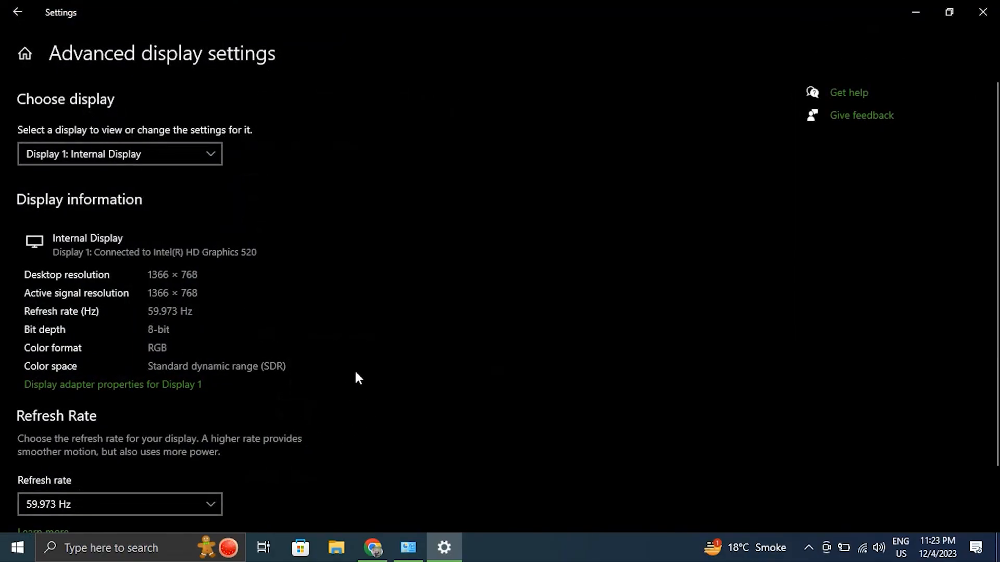
pyautogui.click(119, 154)
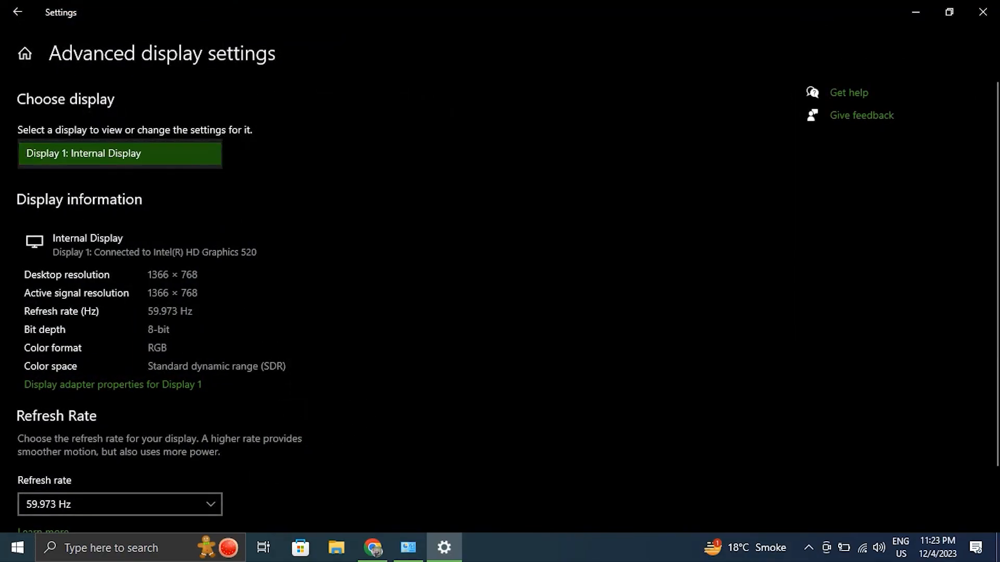
pyautogui.moveTo(931, 241)
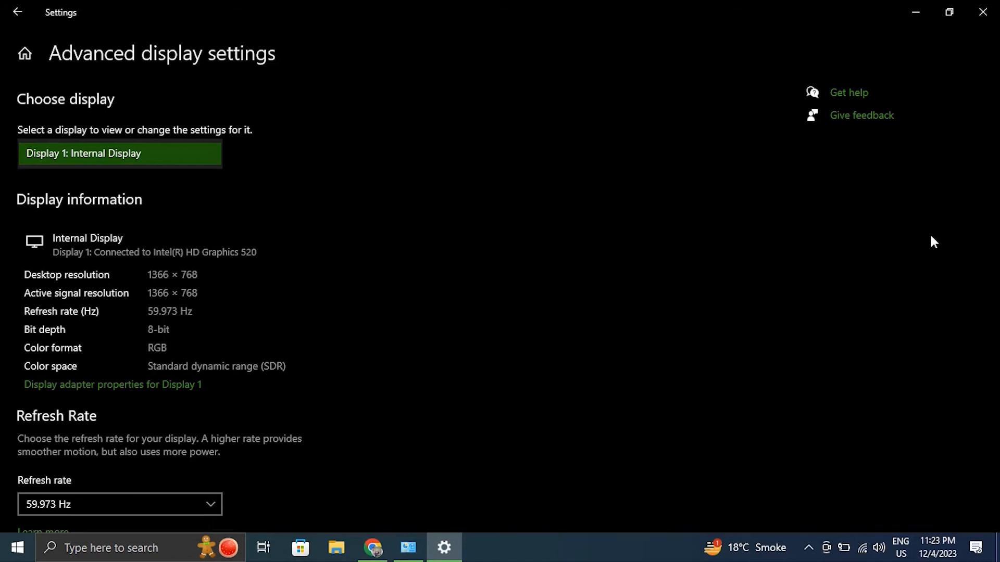
pyautogui.moveTo(208, 447)
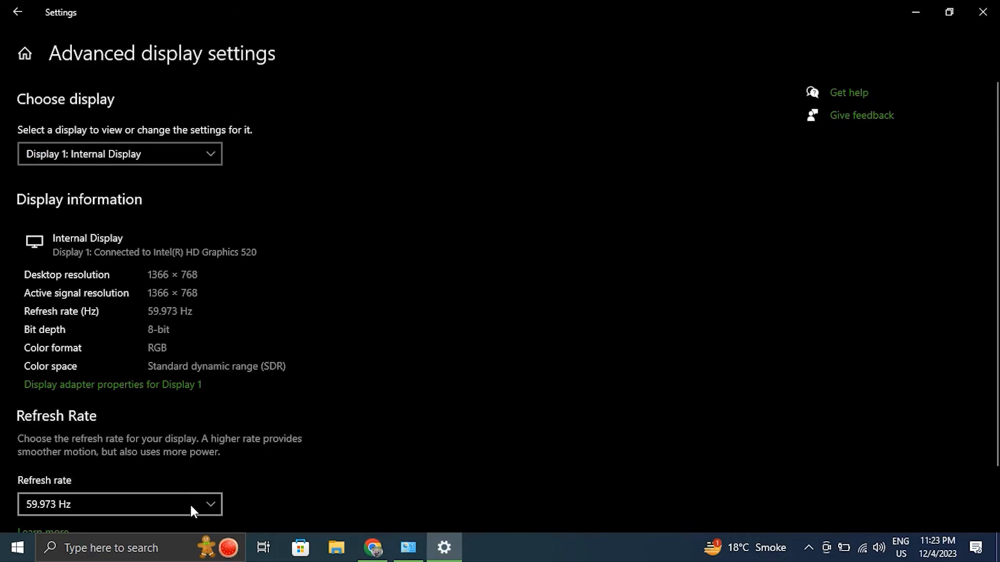
pyautogui.click(121, 505)
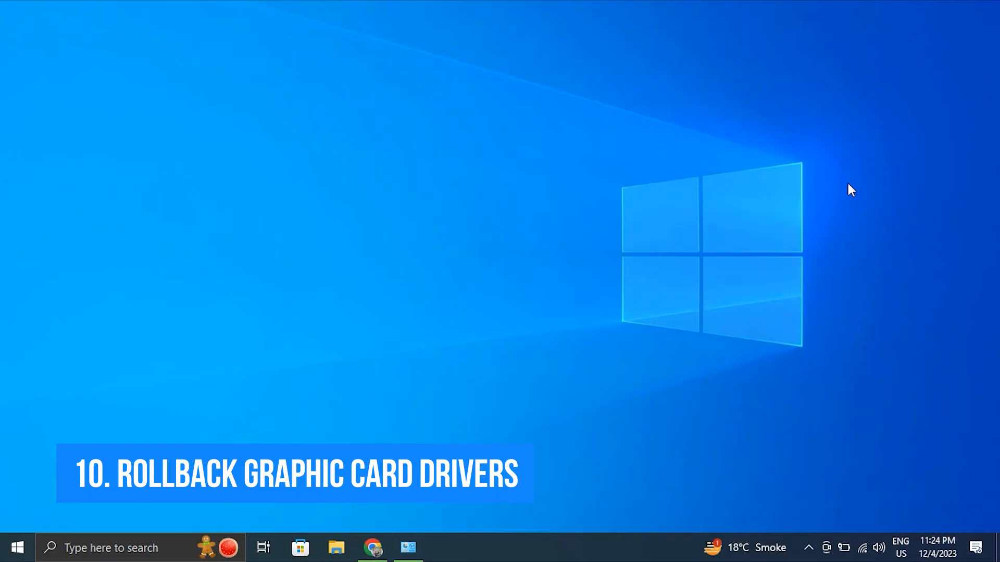
# Step: Launch Device Manager from the Start button's quick tools menu
pyautogui.rightClick(20, 547)
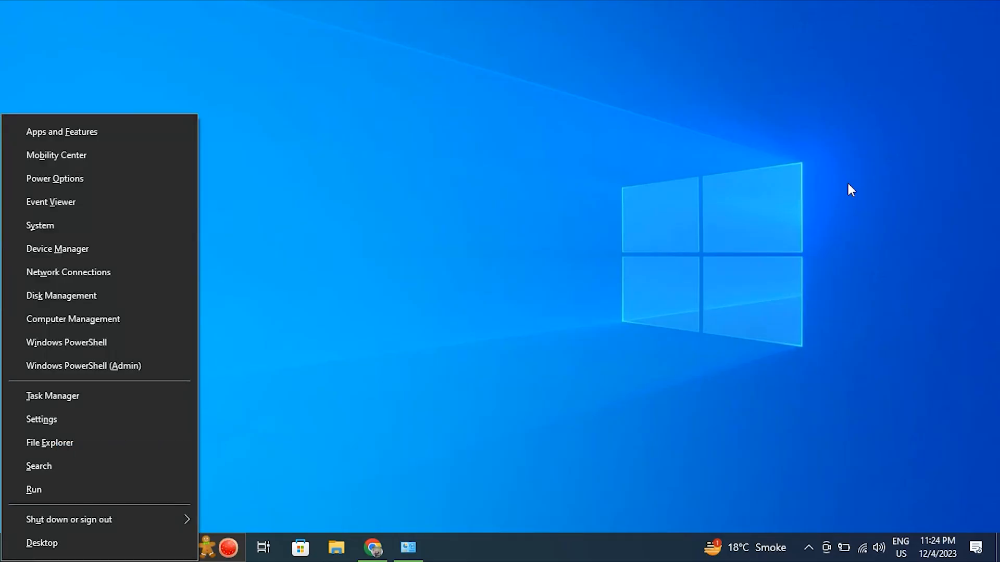
pyautogui.click(253, 258)
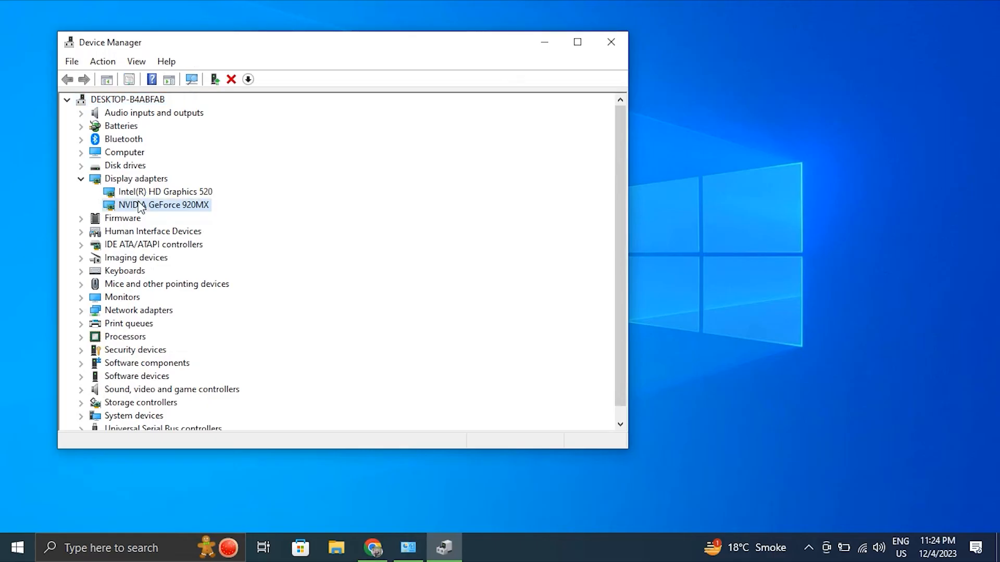
# Step: View the NVIDIA GeForce 920MX Driver properties showing the 6/18/2017 driver and Roll Back option
pyautogui.rightClick(141, 204)
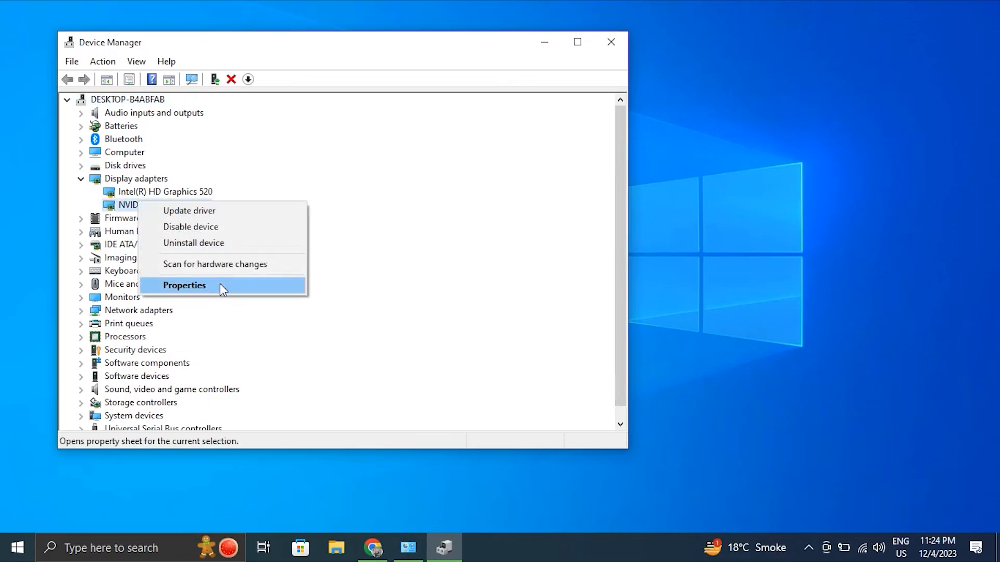
pyautogui.click(184, 285)
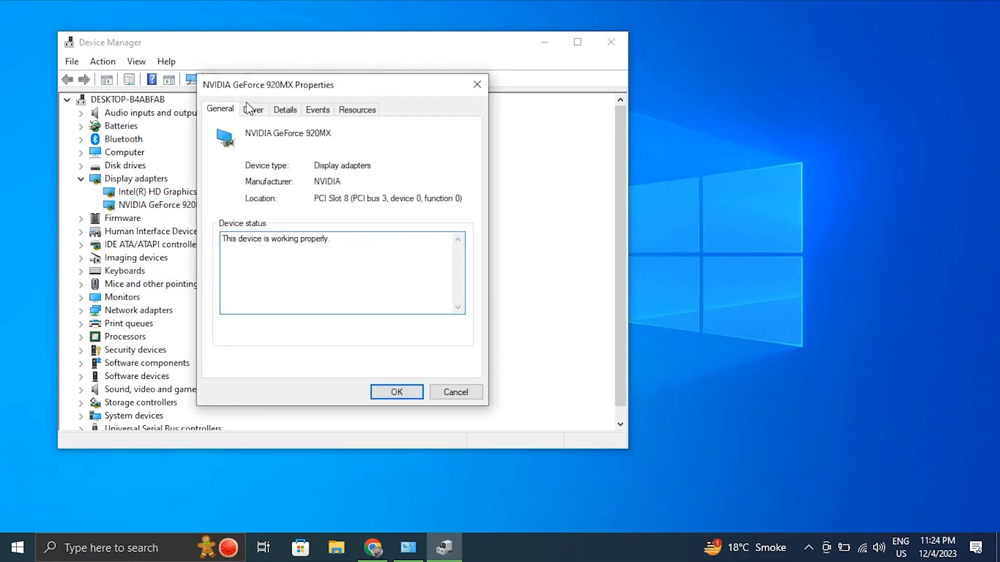
pyautogui.click(253, 110)
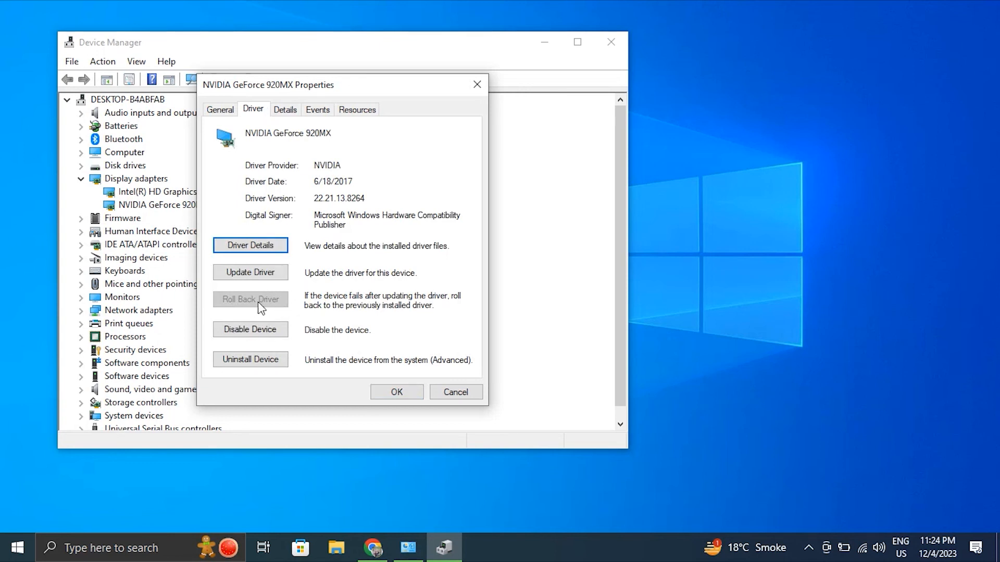
pyautogui.moveTo(257, 304)
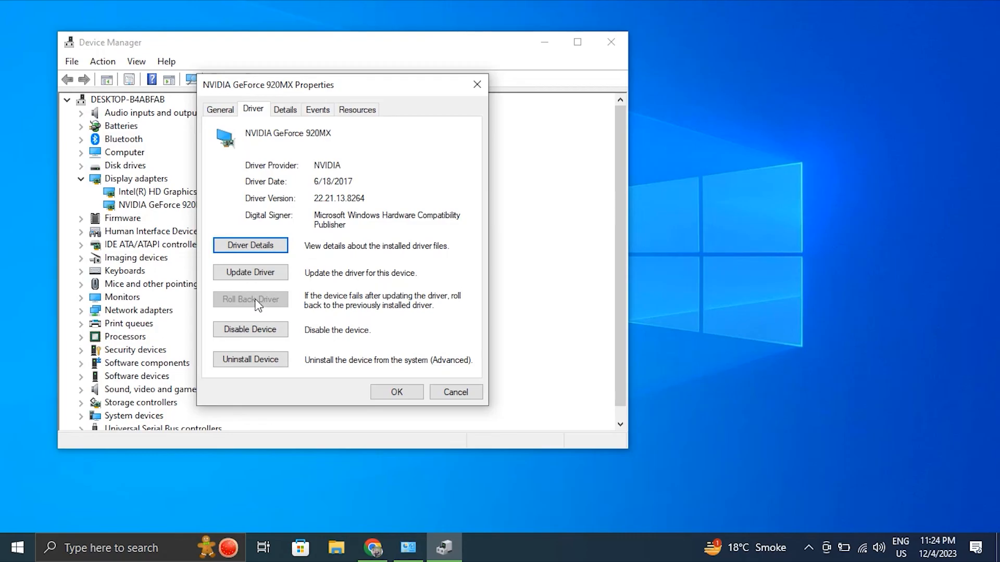